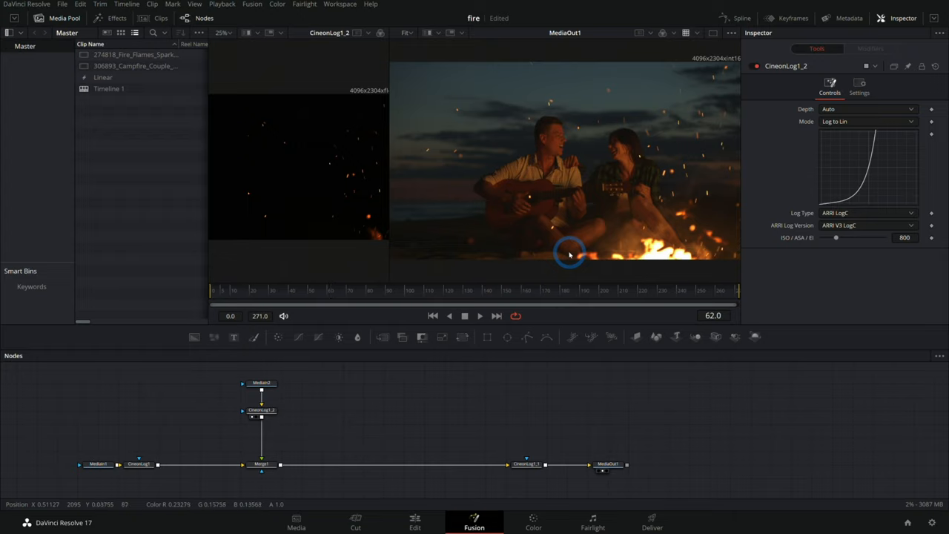
View the campfire and fire-and-sparks clips and scrub to frame 156
left_click(98, 463)
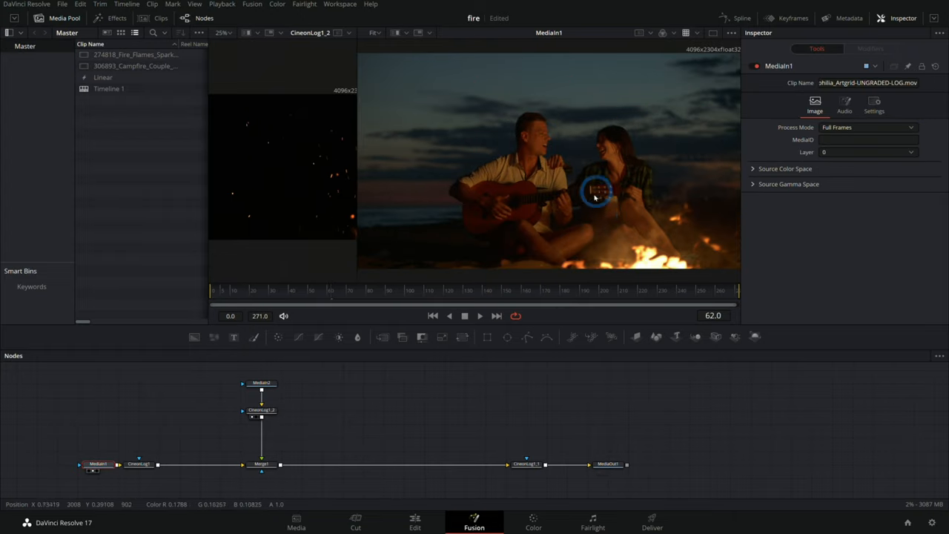
left_click(433, 289)
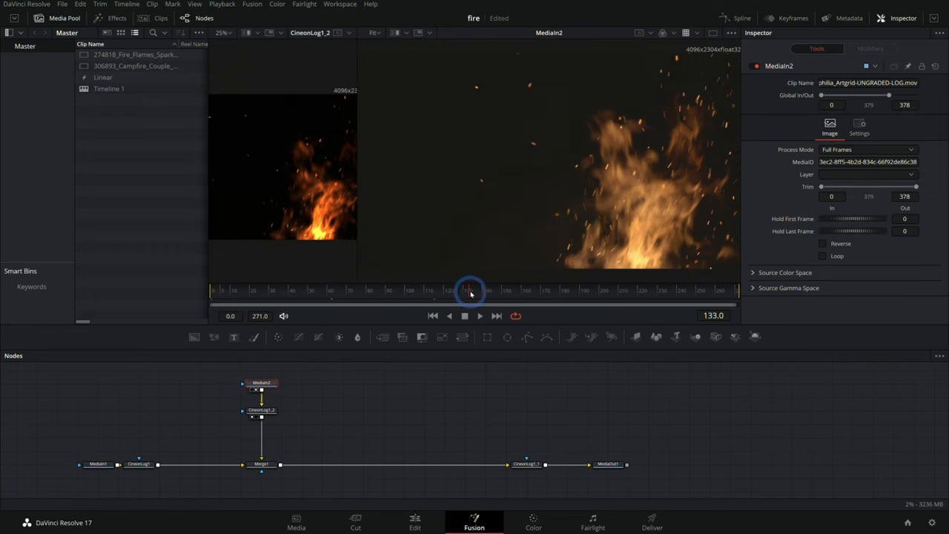
left_click_drag(467, 289, 513, 289)
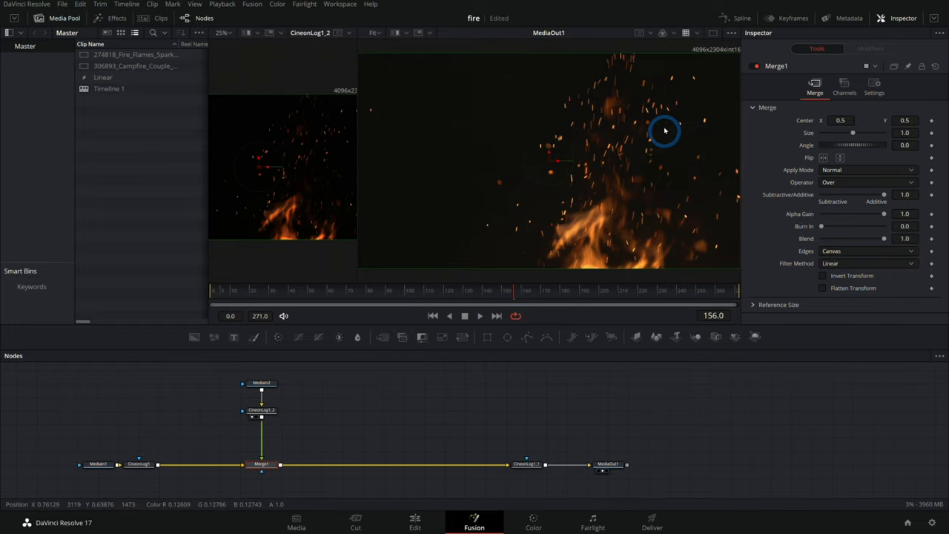
mouse_move(759, 187)
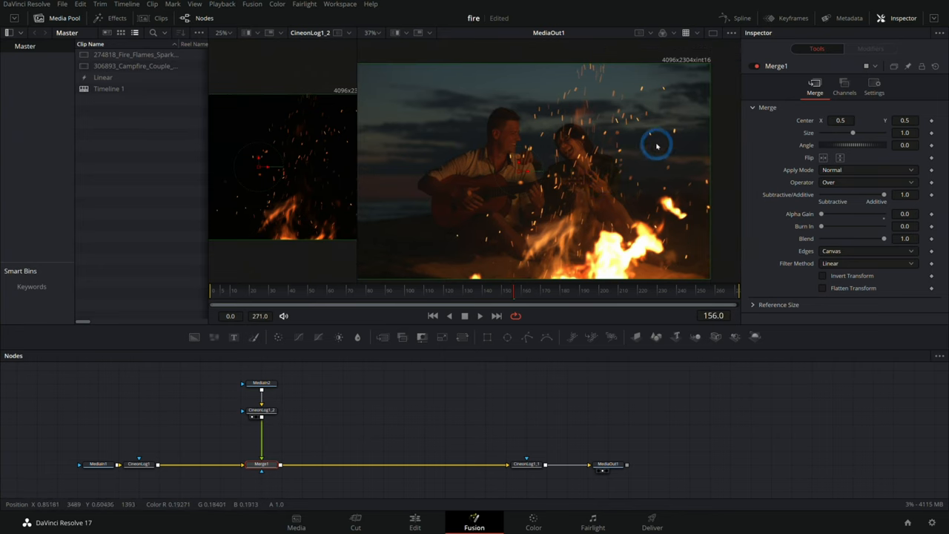
mouse_move(631, 202)
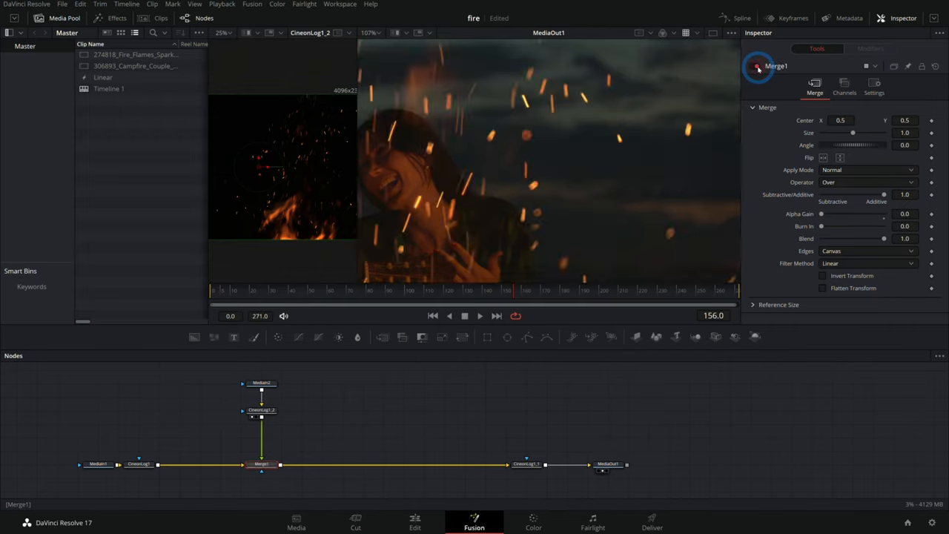
mouse_move(578, 152)
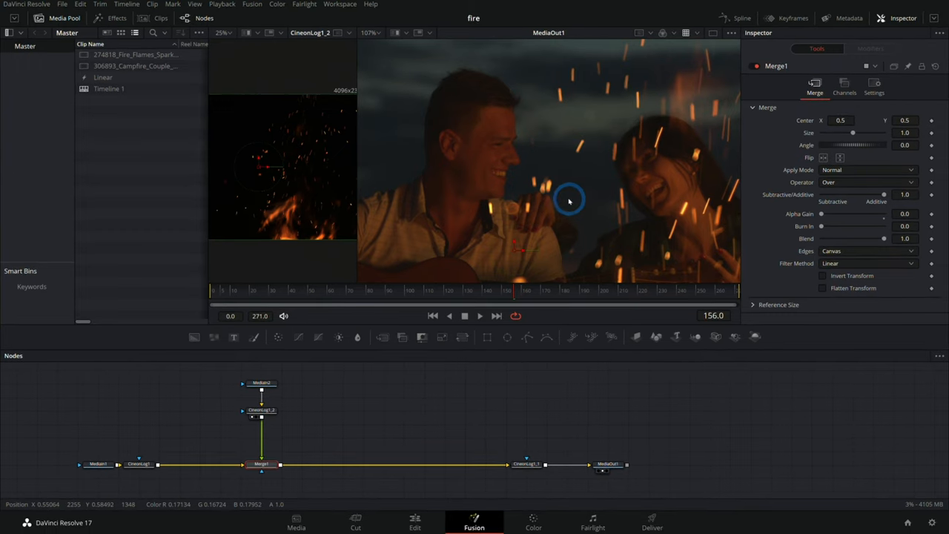
Load the raw fire-and-sparks clip into the left viewer beside the composite
left_click(261, 382)
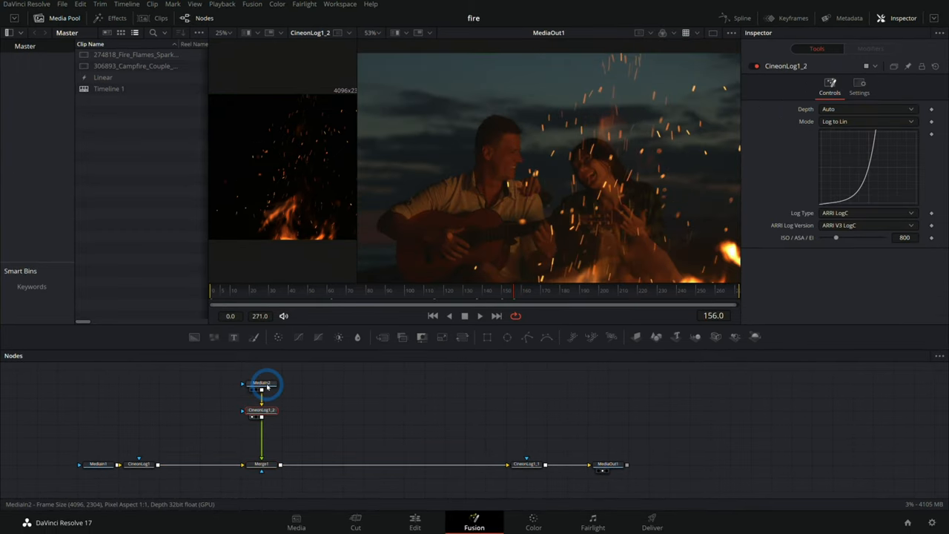
left_click(261, 382)
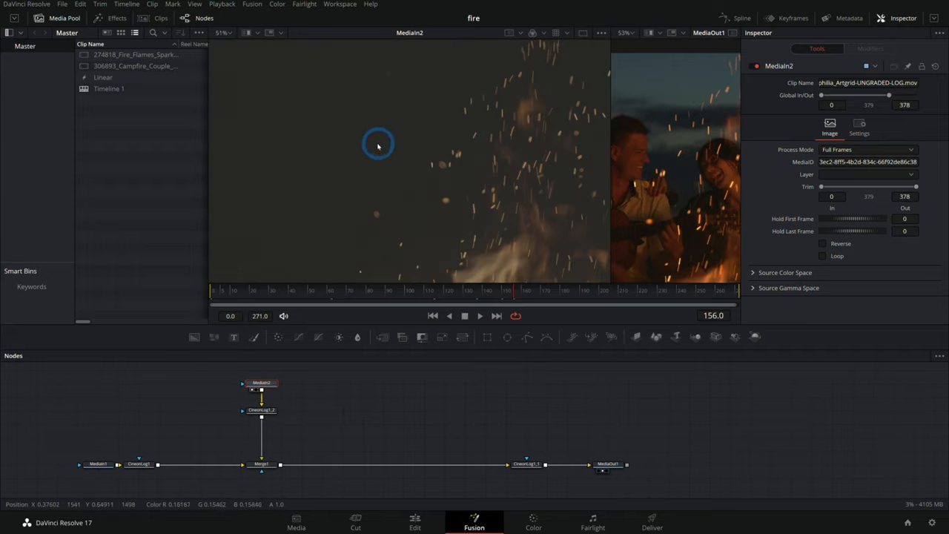
mouse_move(392, 155)
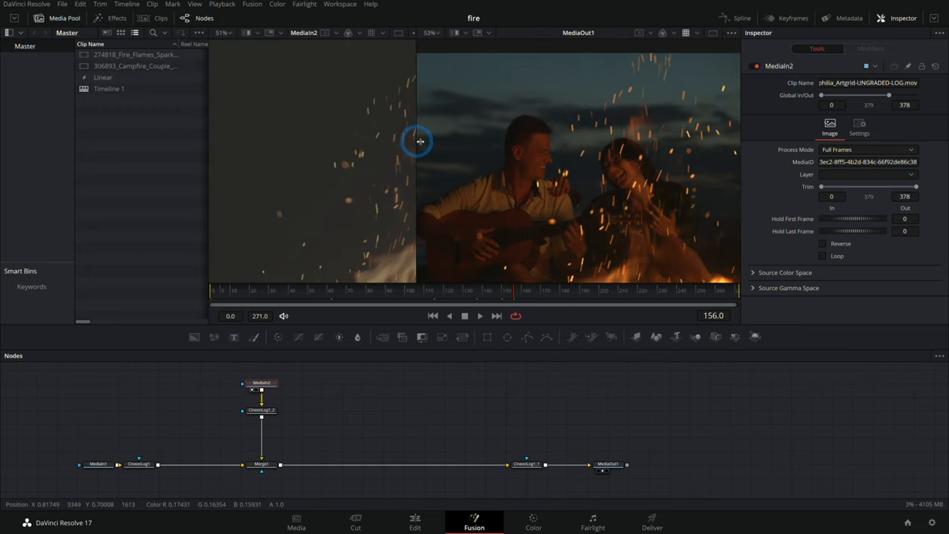
mouse_move(584, 185)
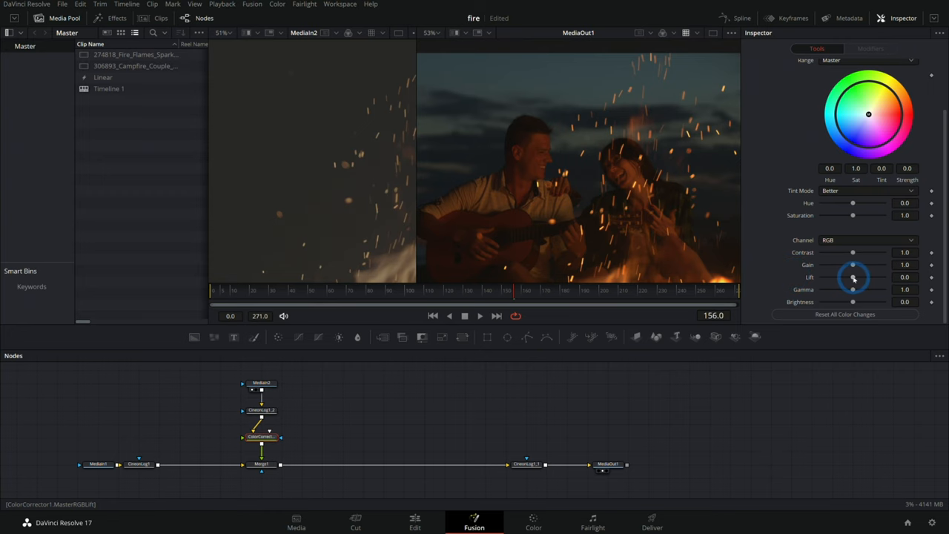
mouse_move(573, 101)
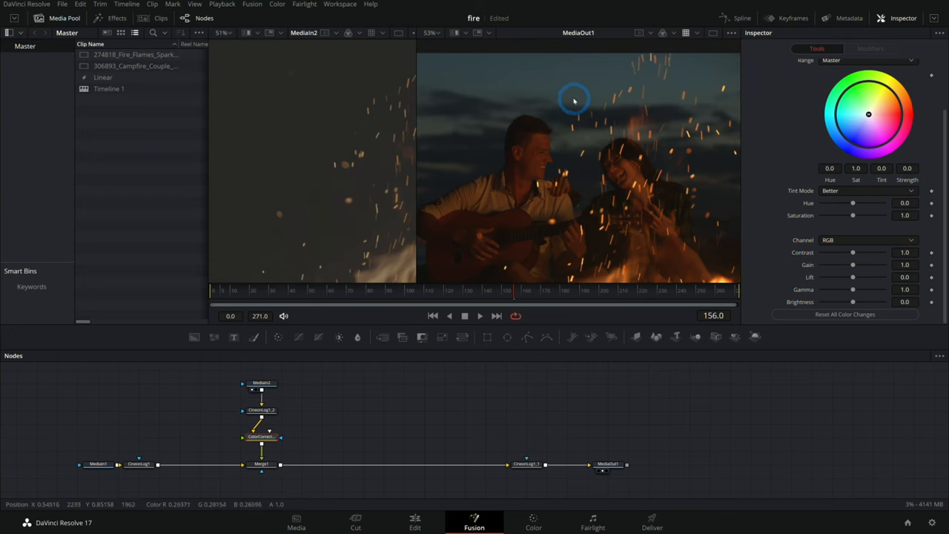
Insert a Color Corrector between CineonLog1_2 and Merge1 on the fire branch
left_click_drag(852, 277, 851, 280)
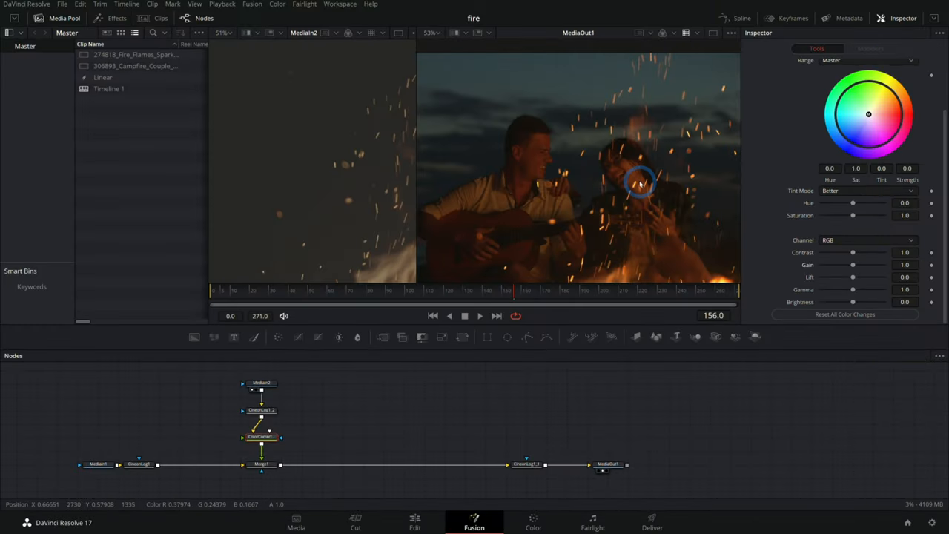
mouse_move(629, 201)
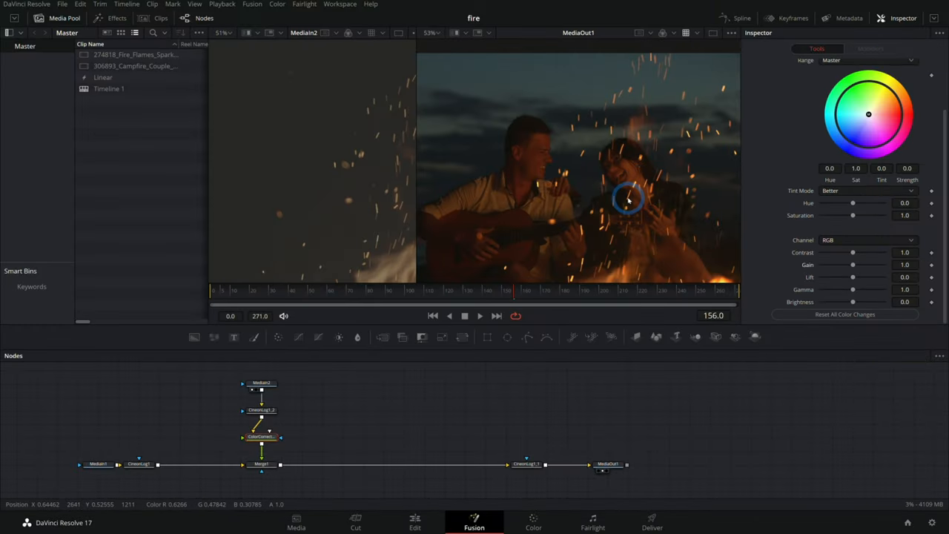
mouse_move(602, 219)
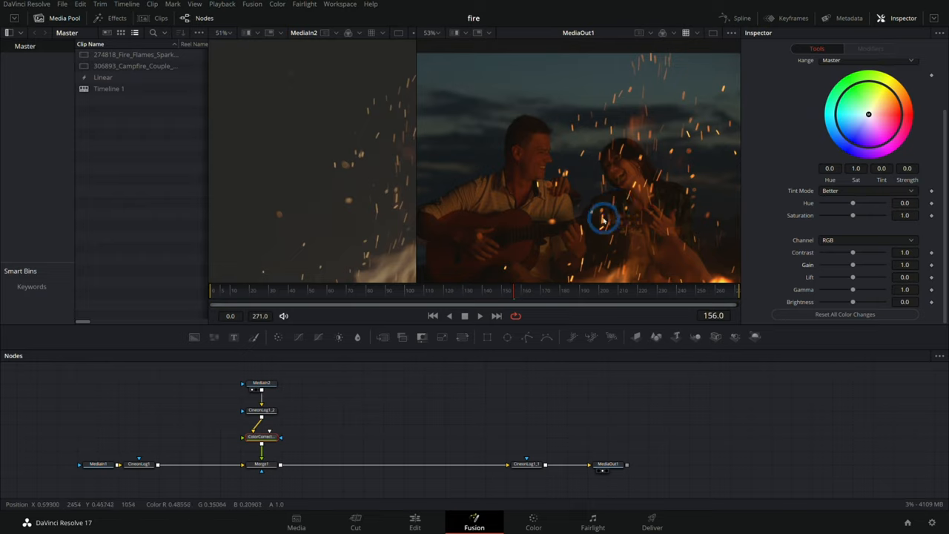
mouse_move(415, 172)
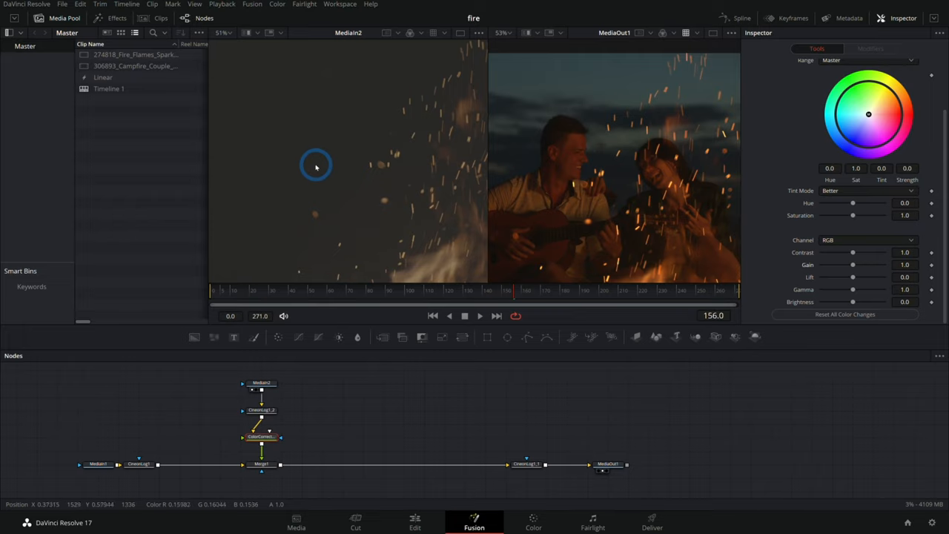
Switch the left viewer to a Waveform scope of the fire layer
right_click(314, 156)
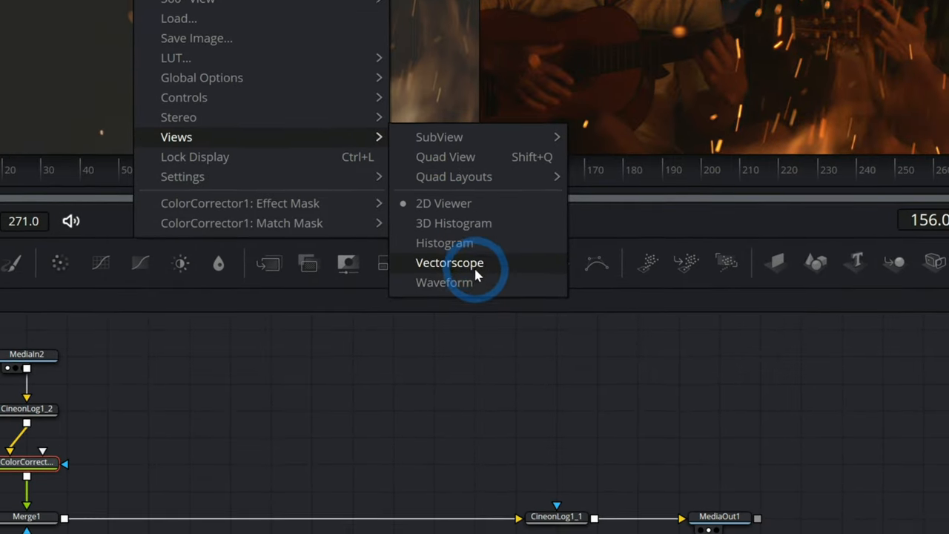
left_click(449, 262)
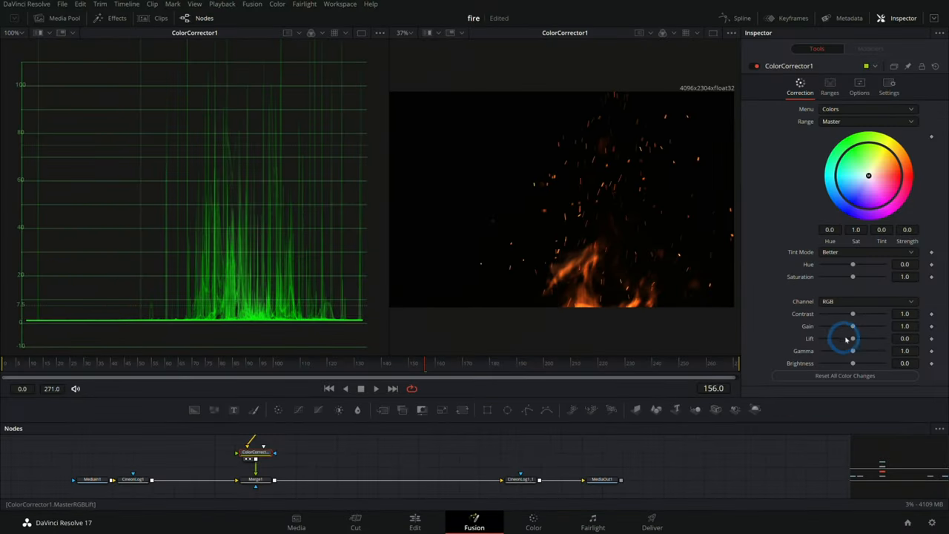
Lower the Color Corrector's Lift to -0.05 and view the MediaOut1 composite
left_click_drag(853, 338, 851, 343)
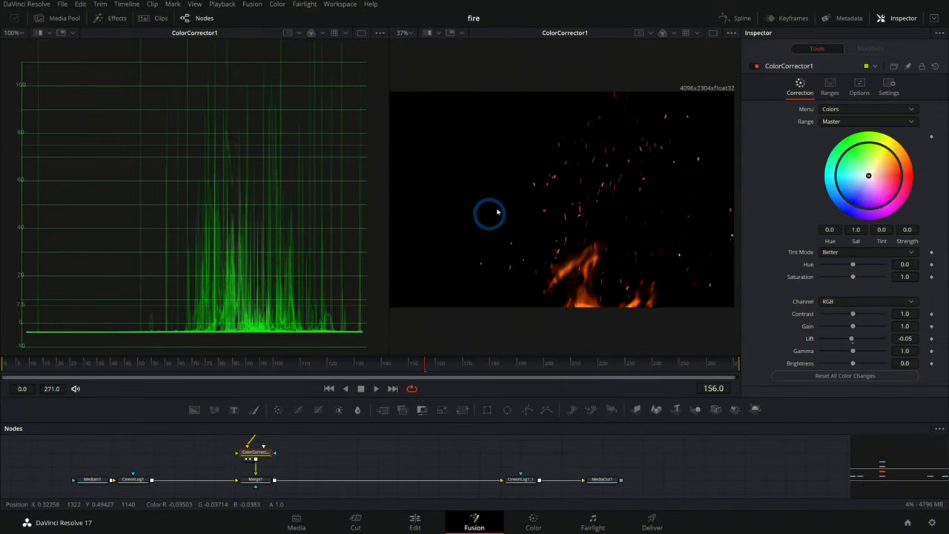
mouse_move(232, 332)
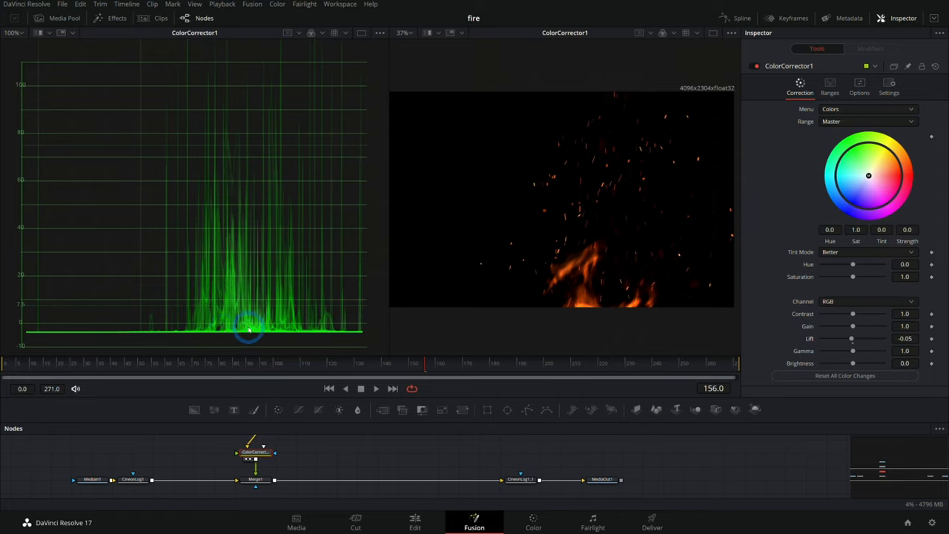
left_click(601, 478)
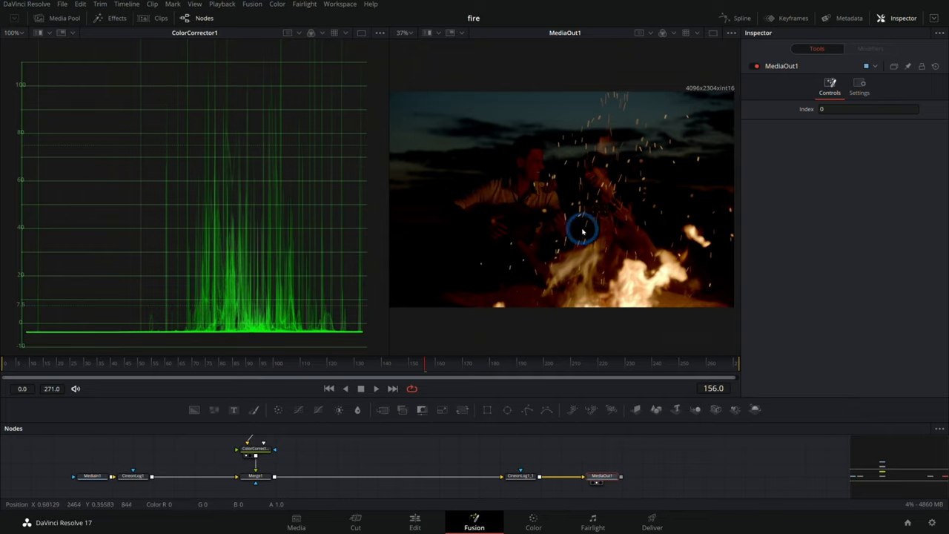
mouse_move(511, 213)
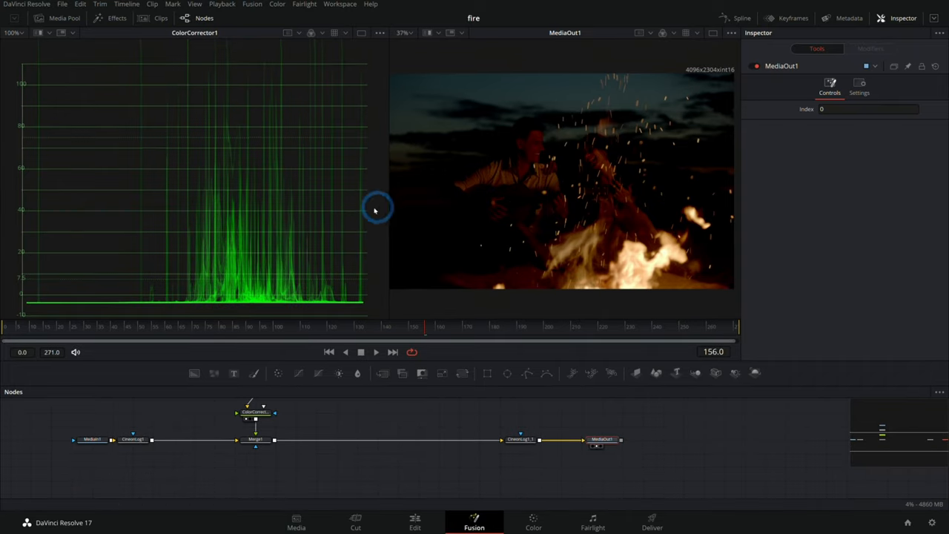
mouse_move(347, 219)
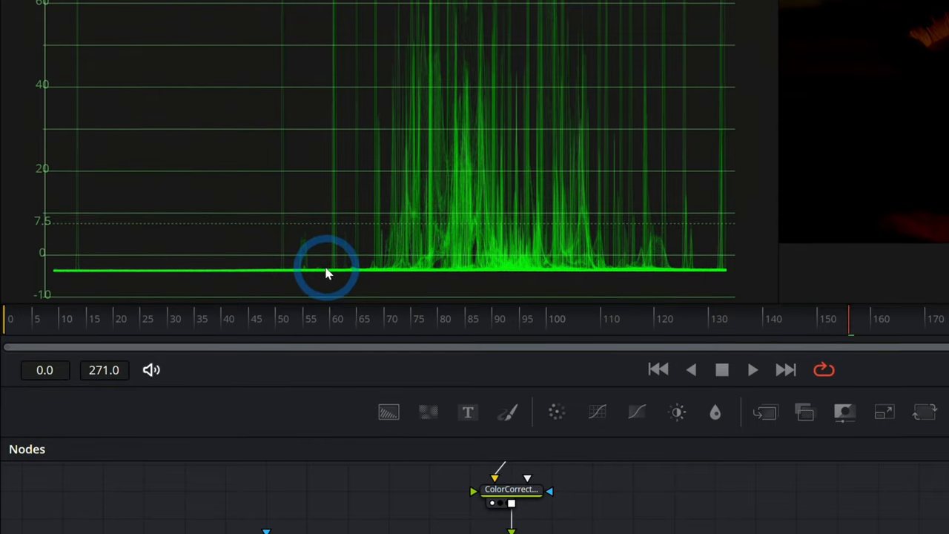
mouse_move(374, 270)
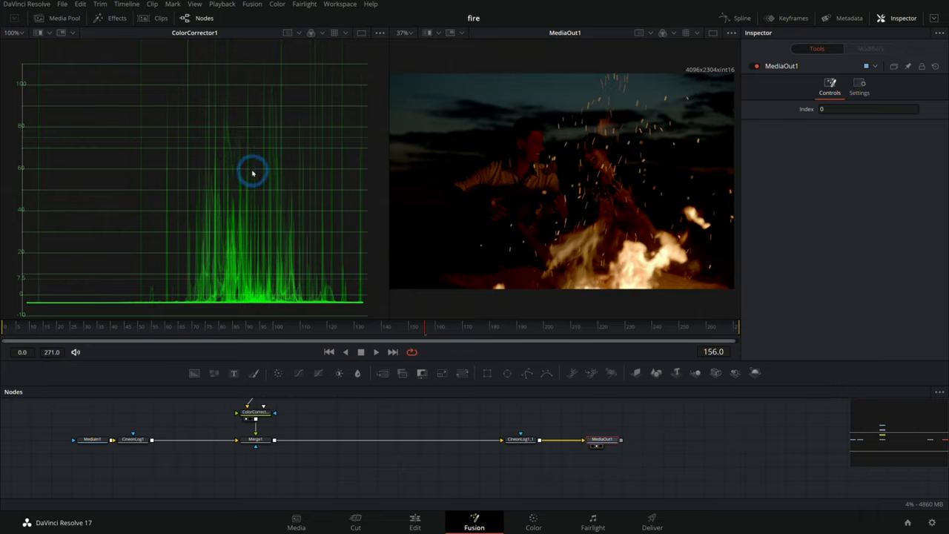
mouse_move(453, 329)
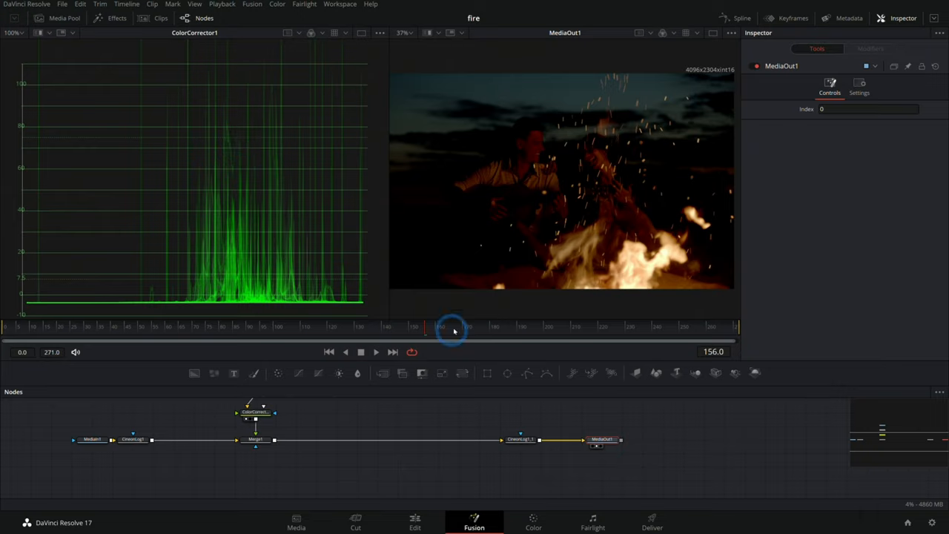
Reselect ColorCorrector1 to check its lift of -0.05 against the waveform
left_click(255, 414)
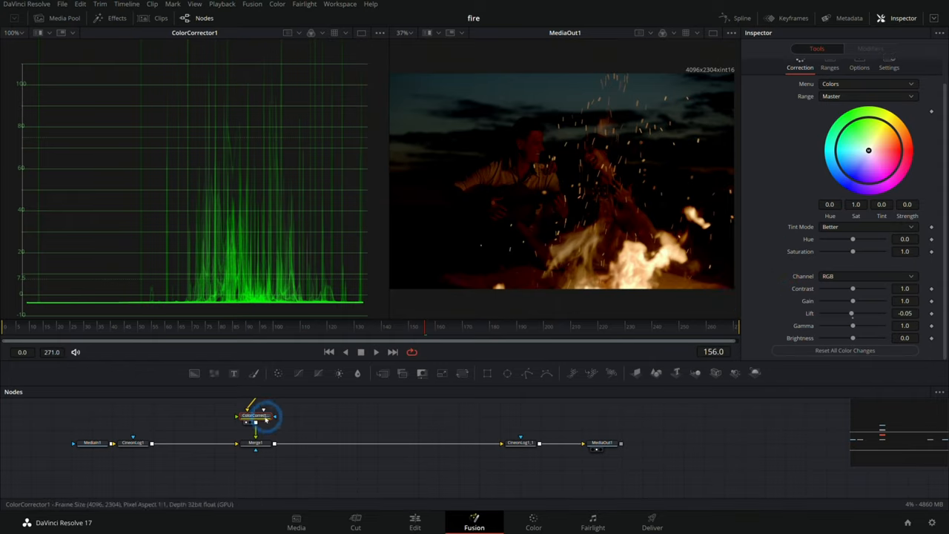
Swap ColorCorrector1 for a Brightness Contrast node with lift at -0.03
left_click(255, 415)
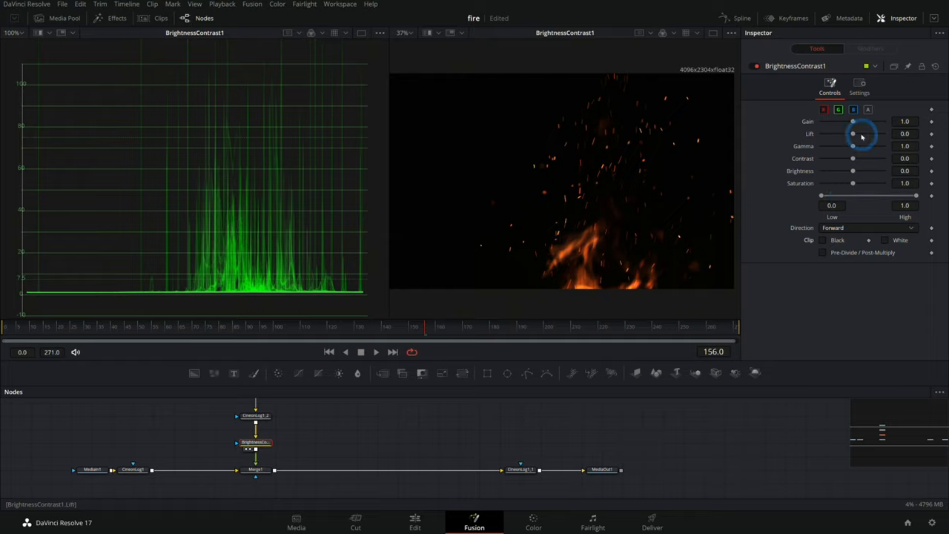
left_click_drag(857, 133, 851, 134)
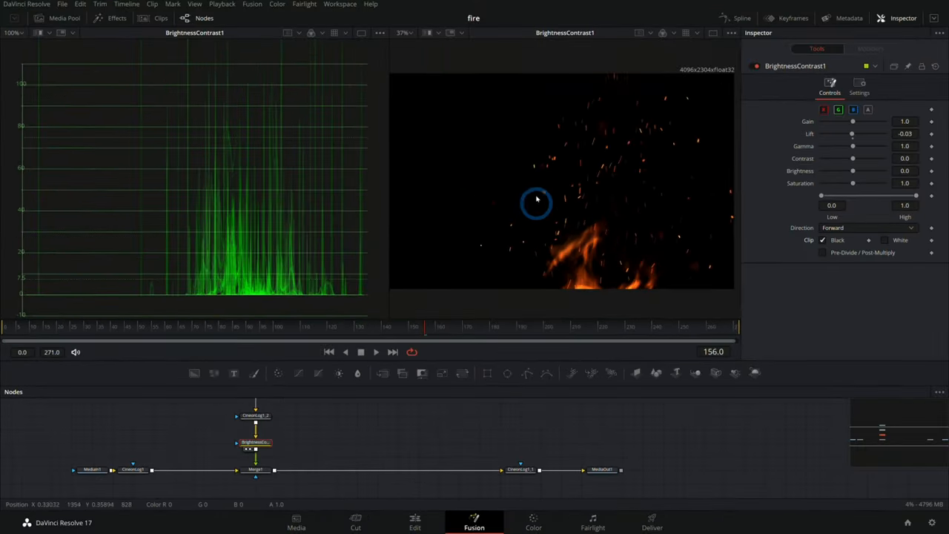
mouse_move(887, 240)
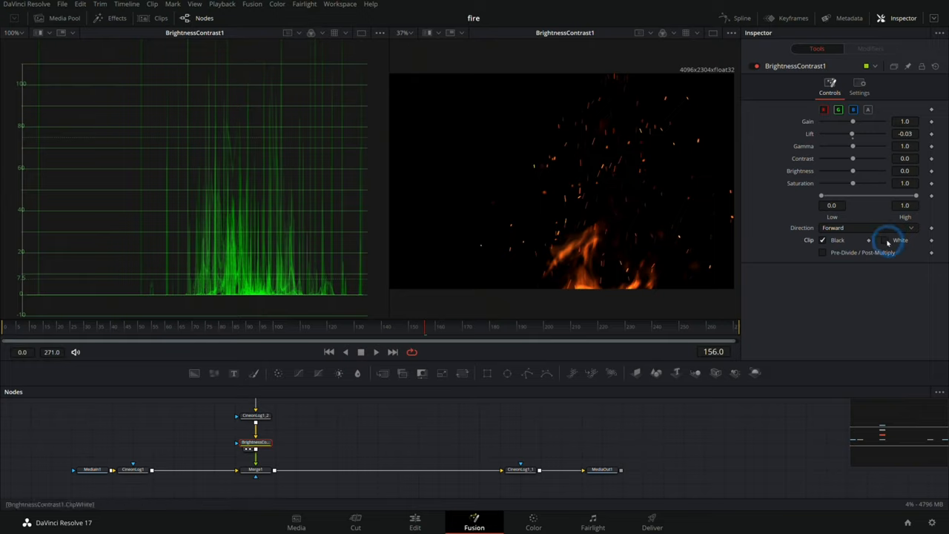
Enable Clip White on the Brightness Contrast node and view the MediaOut1 composite
left_click(884, 240)
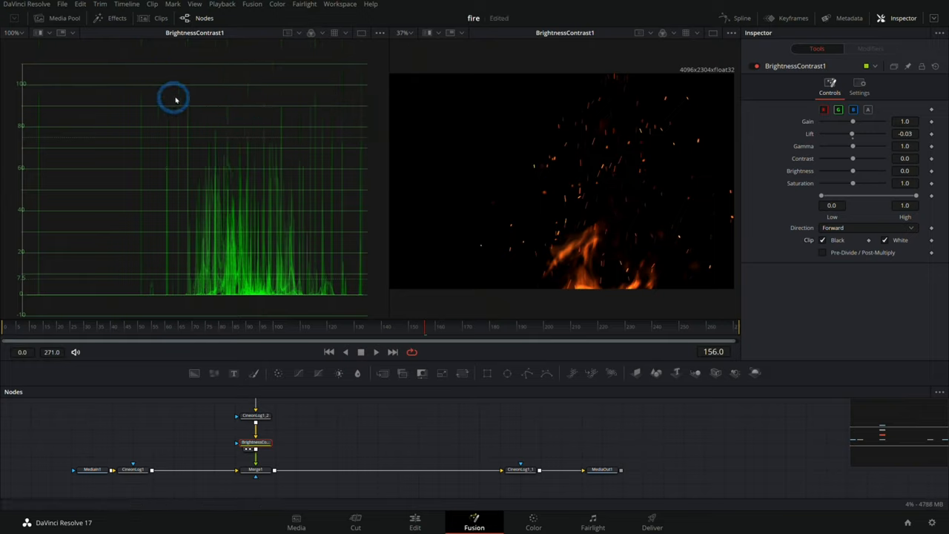
mouse_move(246, 127)
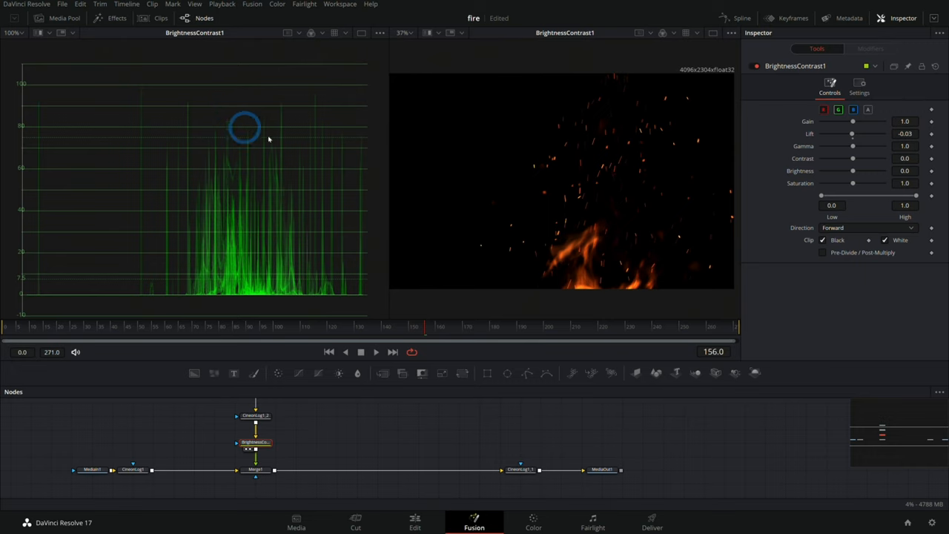
left_click(602, 468)
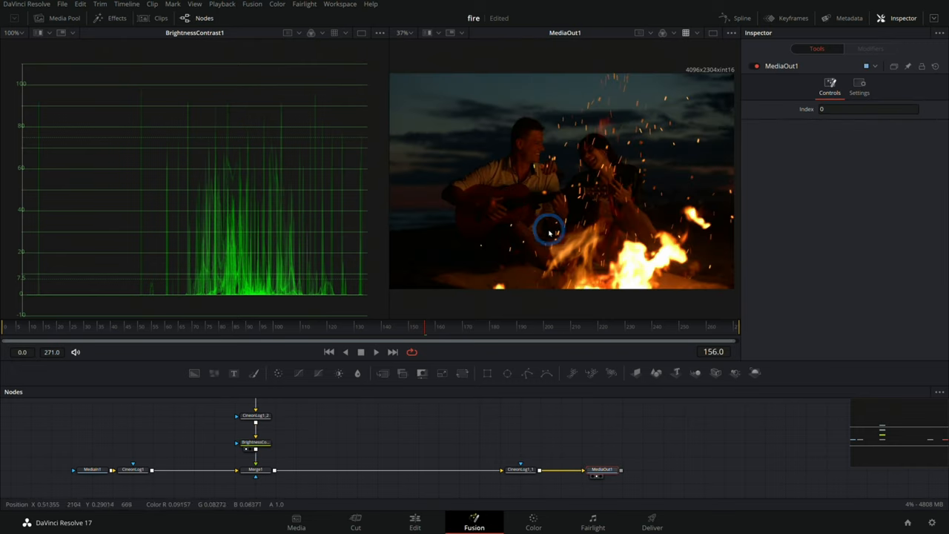